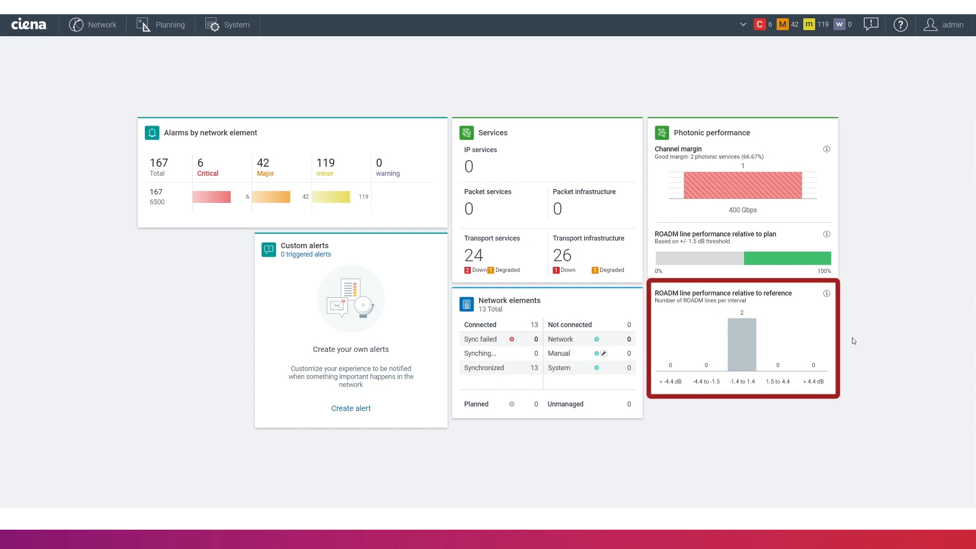
mouse_move(865, 367)
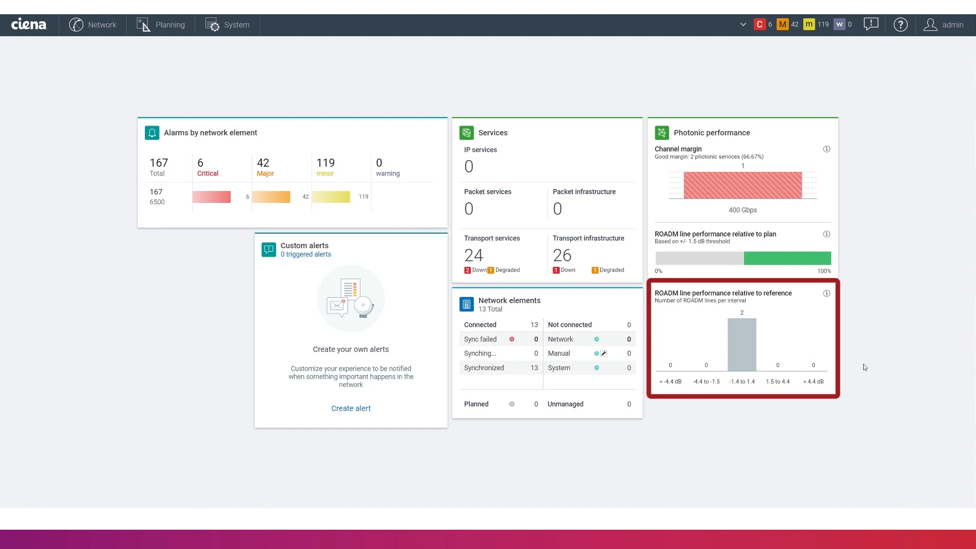
mouse_move(808, 310)
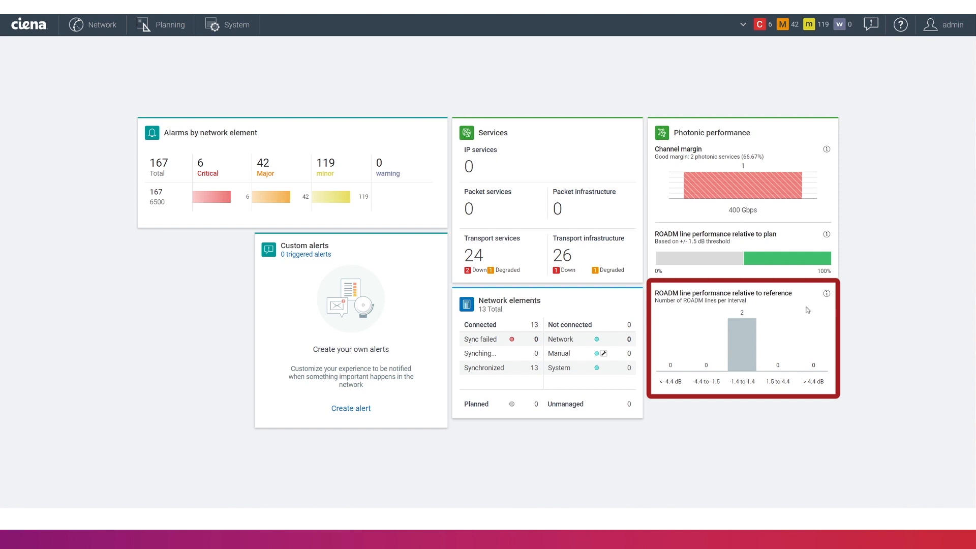
Show the OME-TERM1 to OME-TERM2 element chain on the network map and open the map filters.
left_click(101, 24)
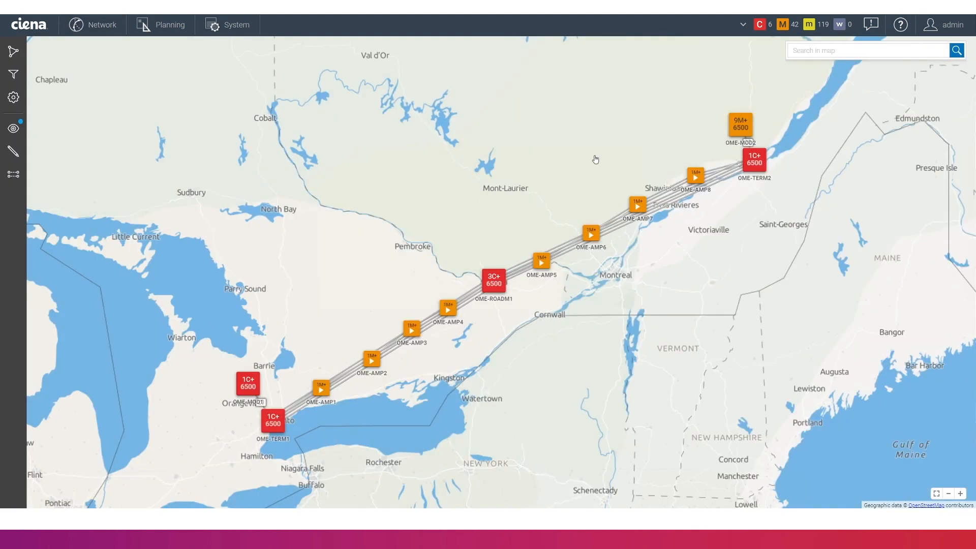
mouse_move(336, 386)
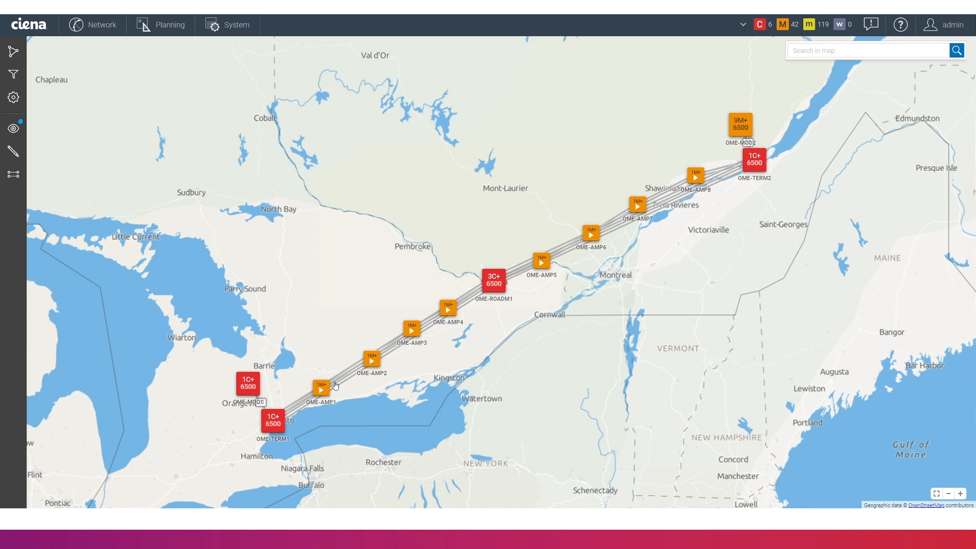
mouse_move(512, 239)
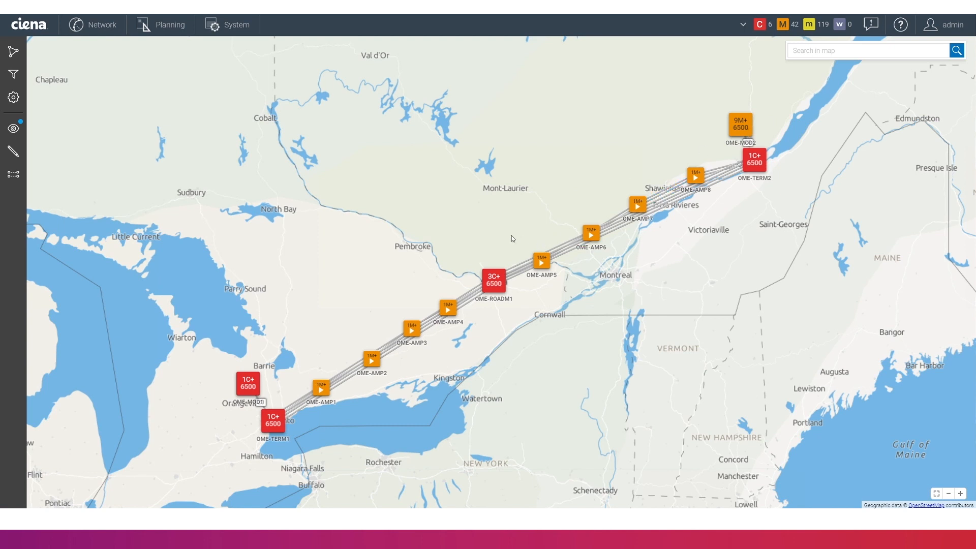
left_click(13, 74)
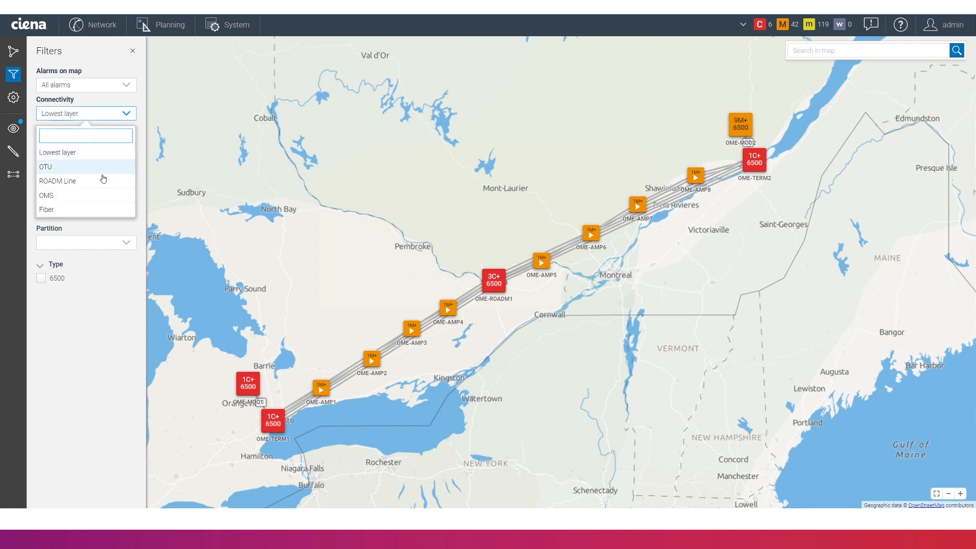
Filter the map to ROADM Line and view the OME-TERM1 to OME-ROADM1 section details.
left_click(58, 181)
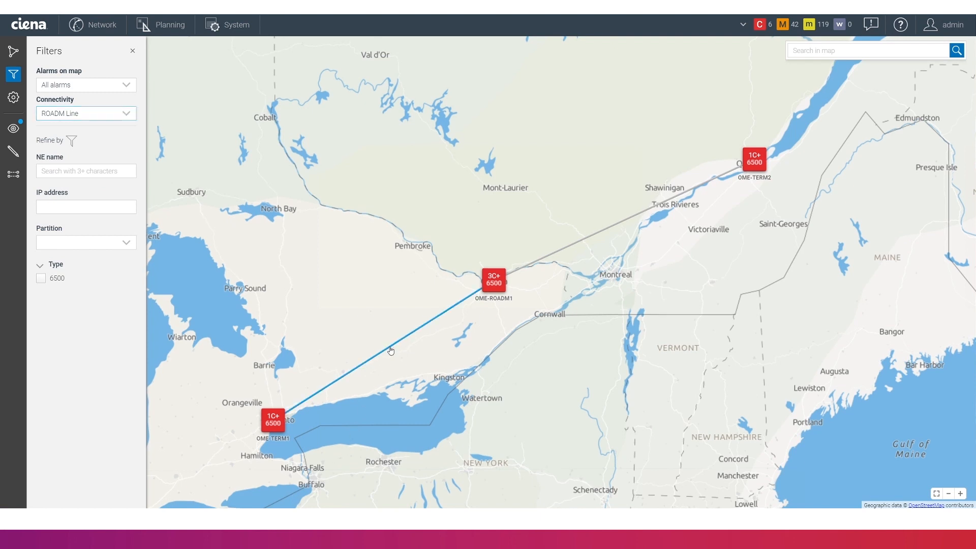
left_click(392, 351)
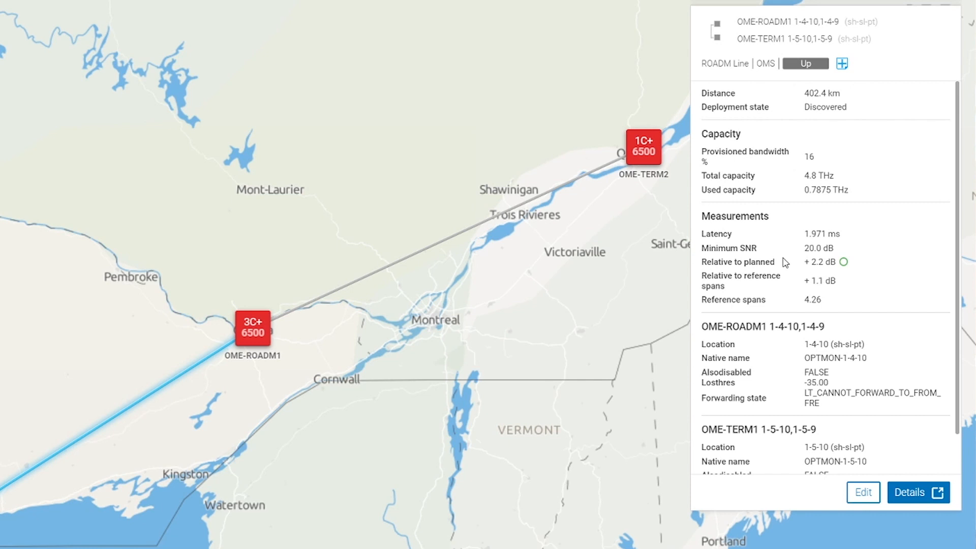
mouse_move(732, 257)
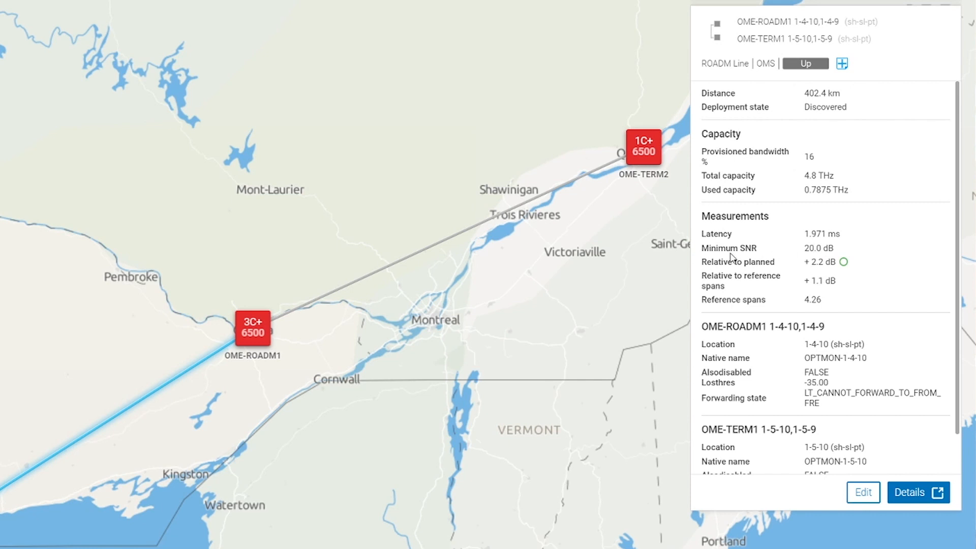